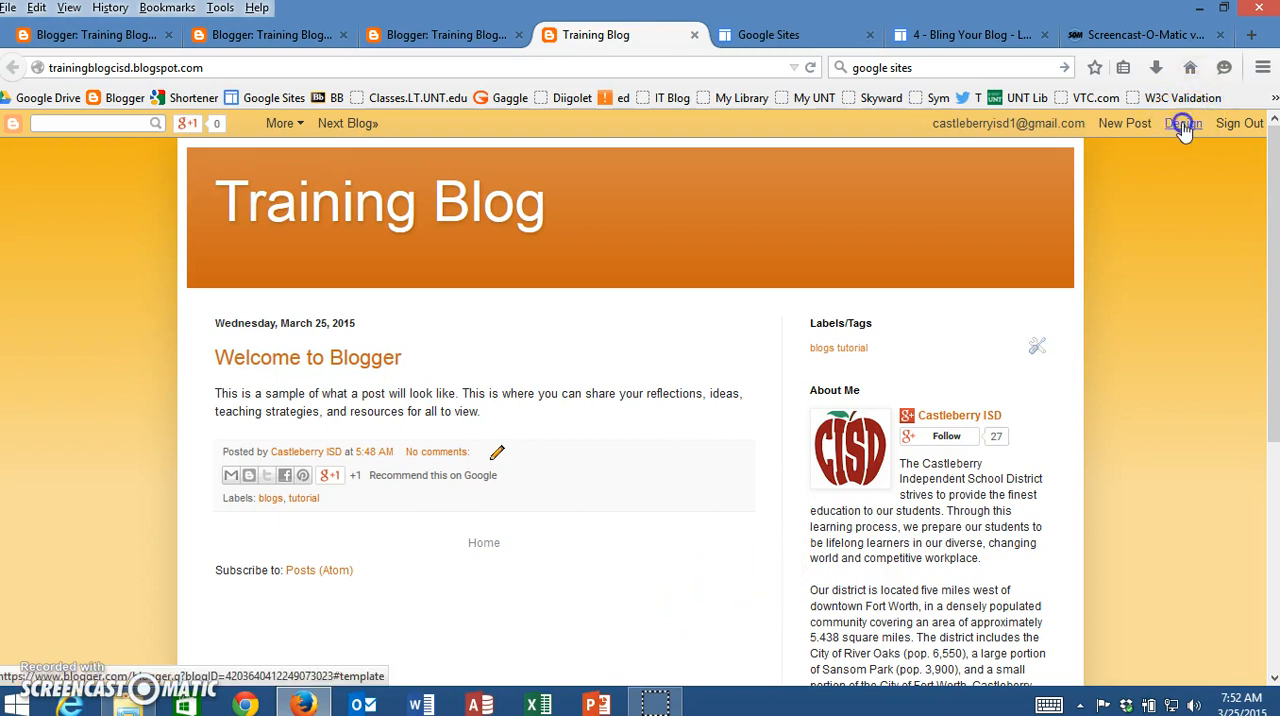
Go from the live Training Blog to its Blogger Template dashboard via Design
left_click(1184, 124)
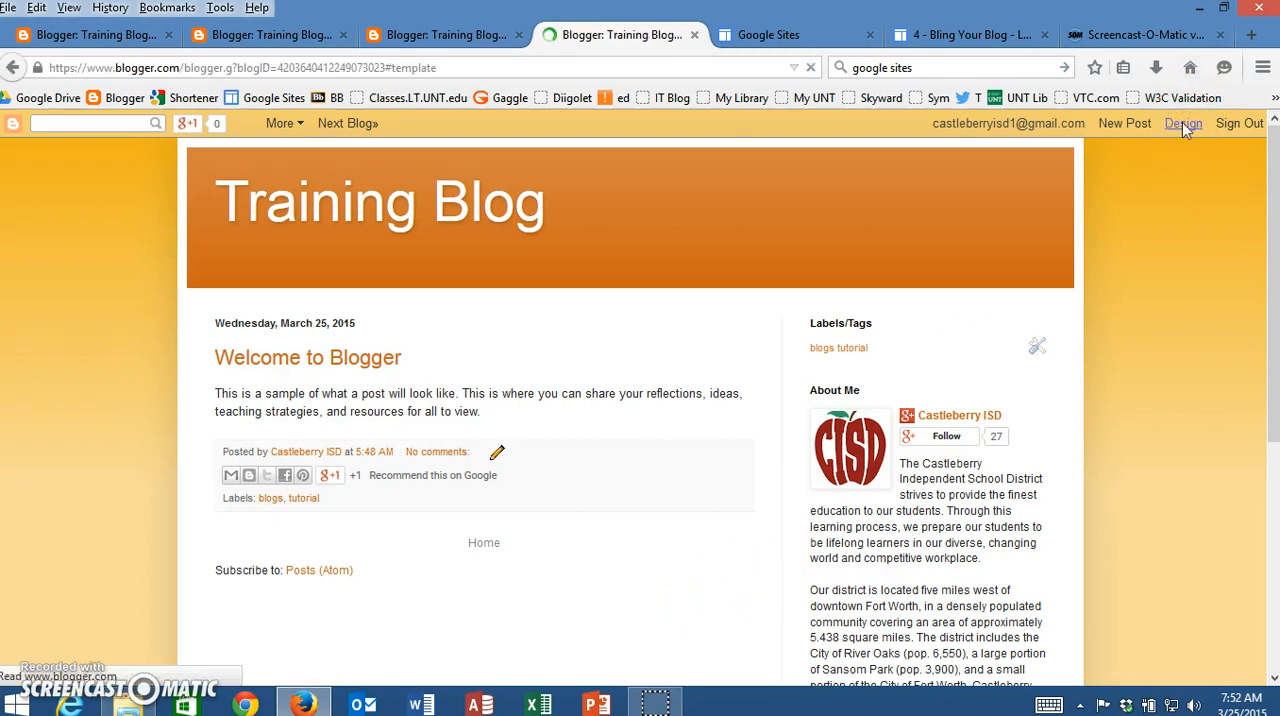
left_click(1184, 124)
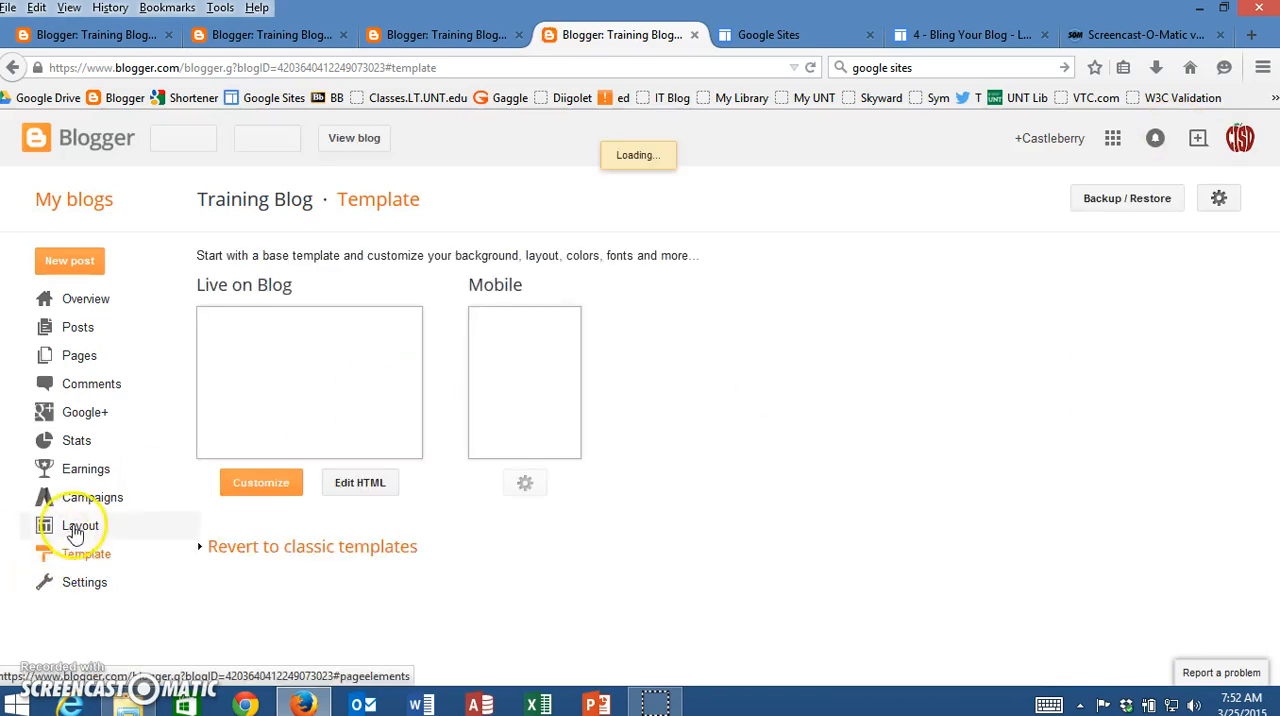
Switch to the Layout page and start Add a Gadget above the sidebar gadgets
left_click(80, 524)
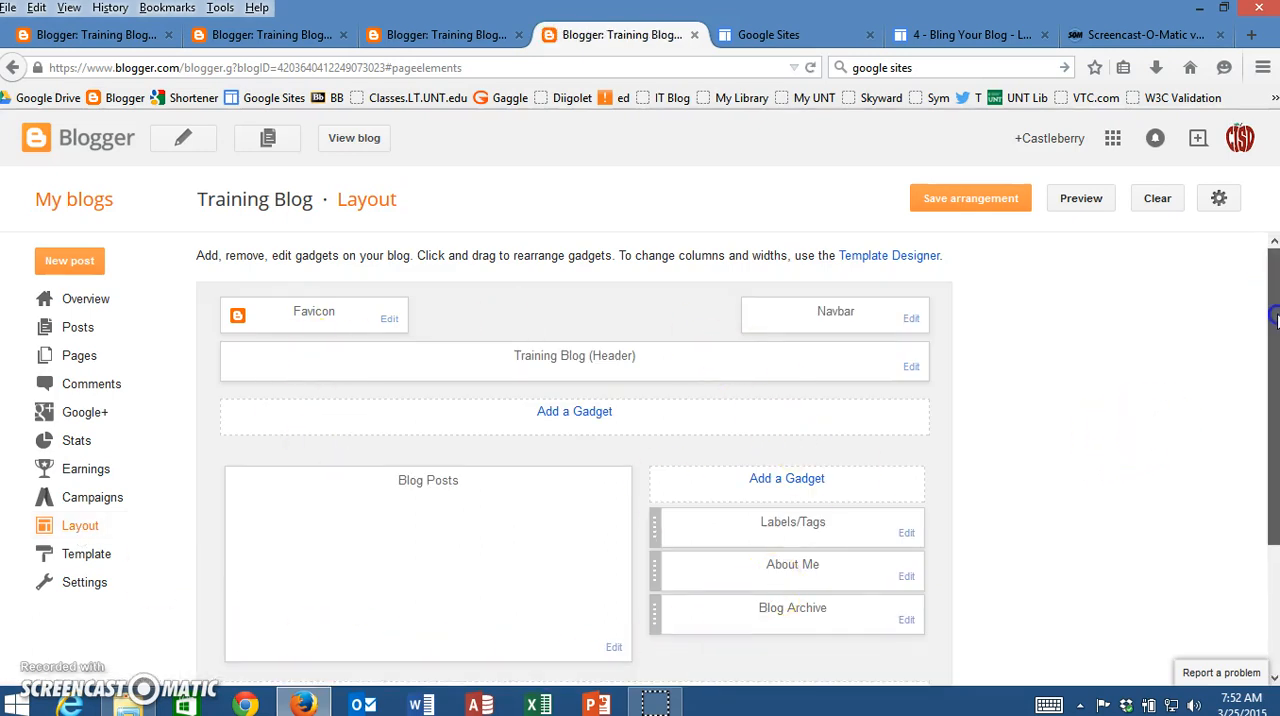
scroll("down", 3)
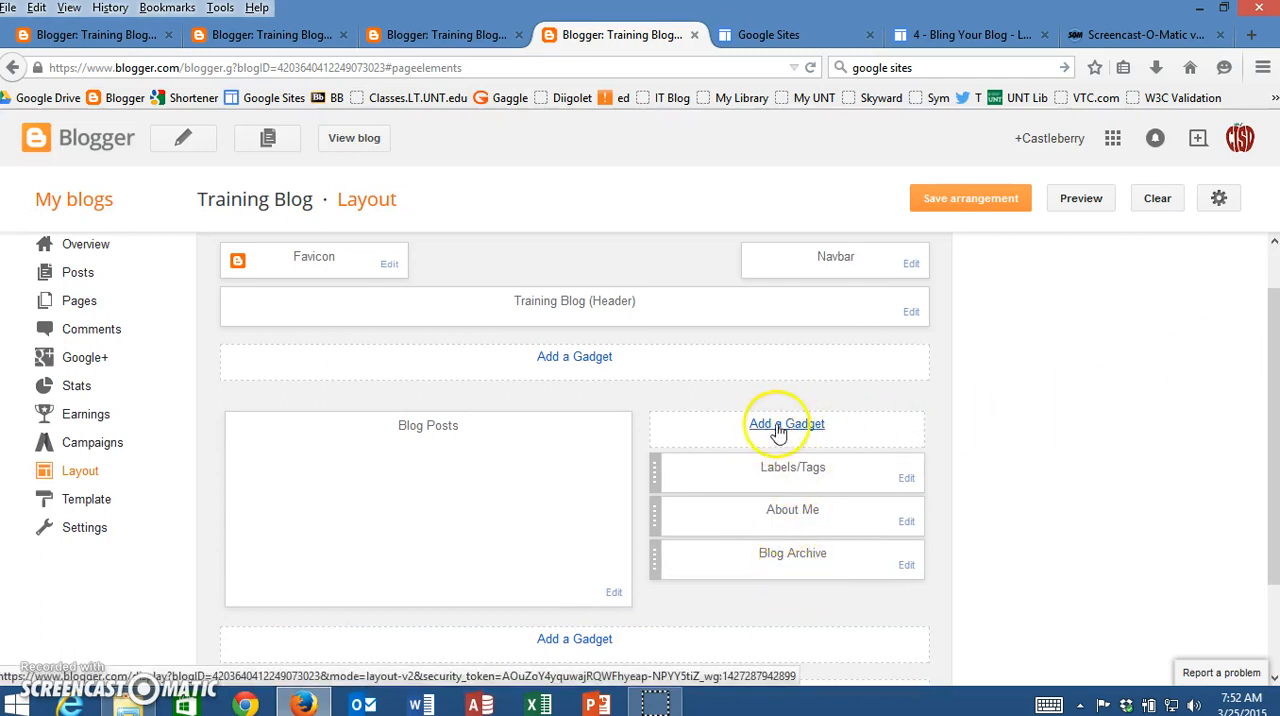
left_click(786, 424)
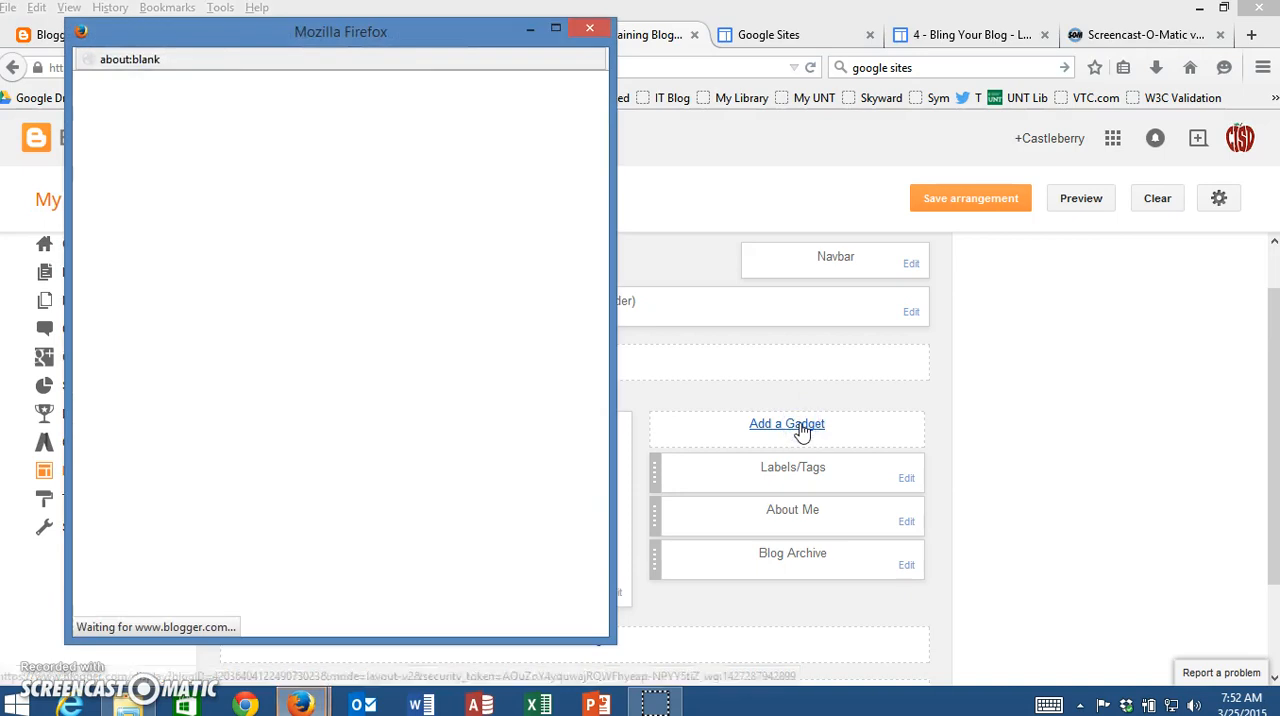
Pick Follow by Email from the Add a Gadget list to load its configuration page
left_click(788, 424)
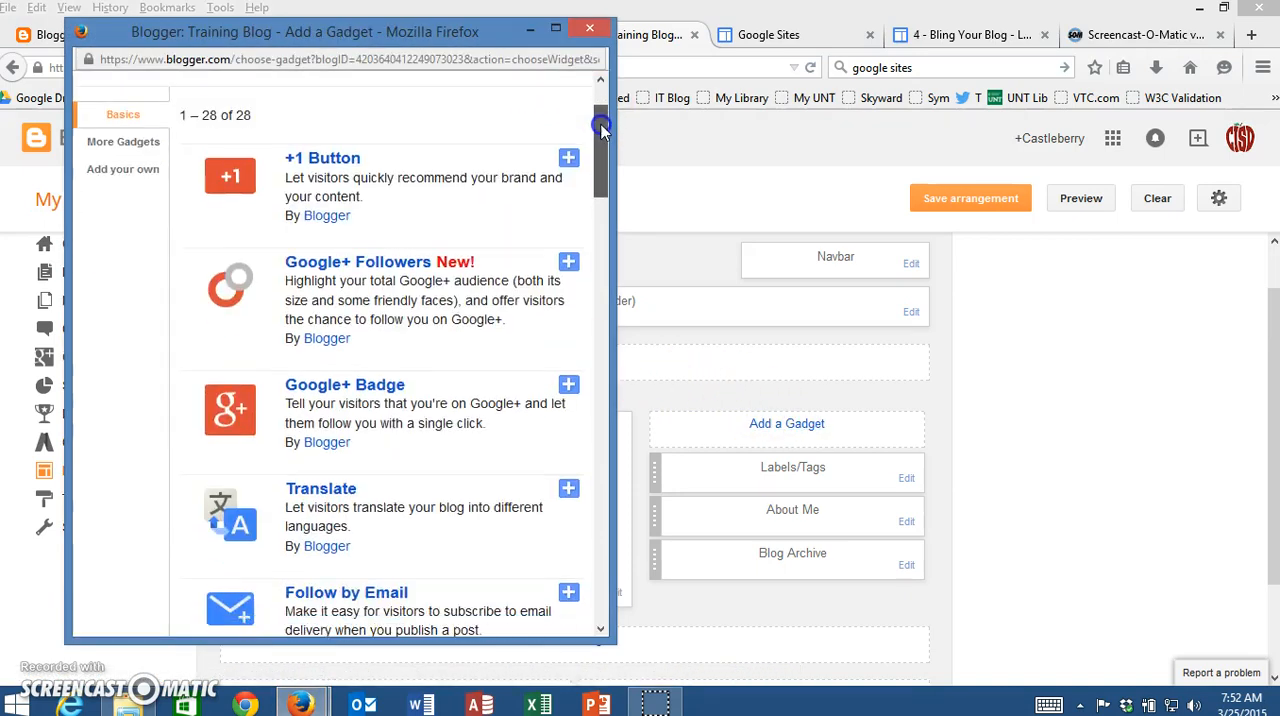
scroll("down", 3)
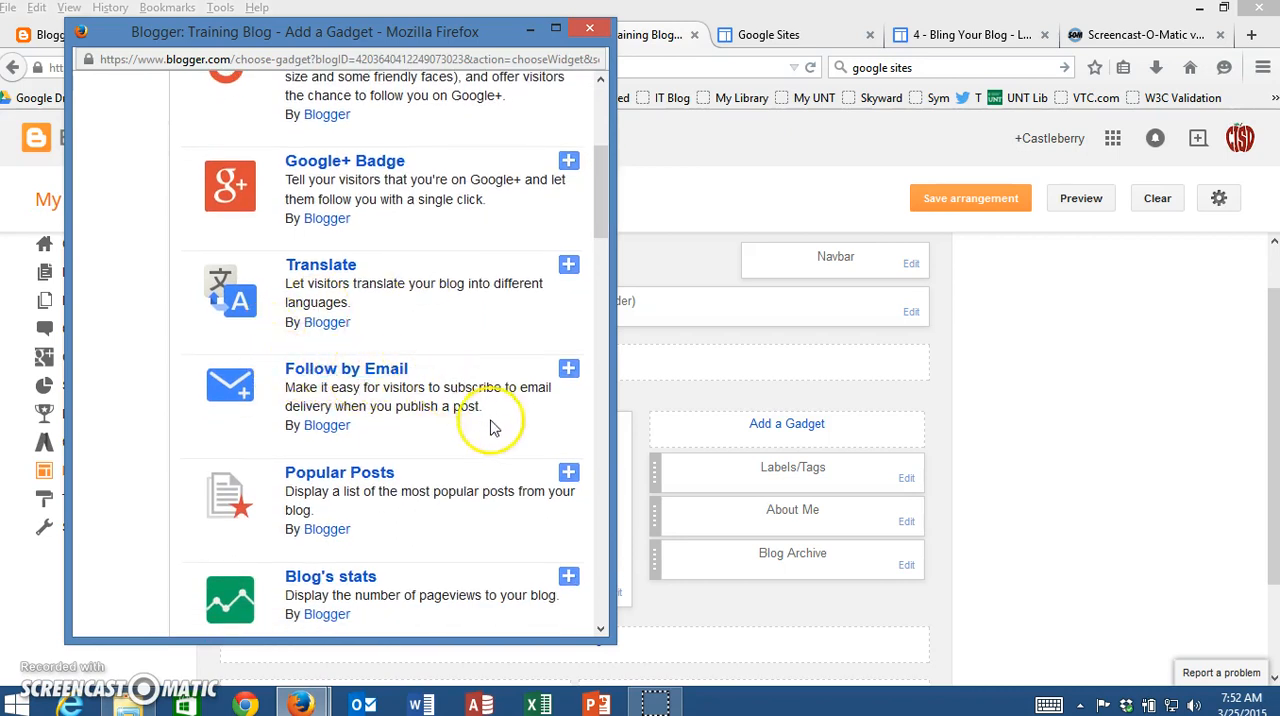
mouse_move(384, 368)
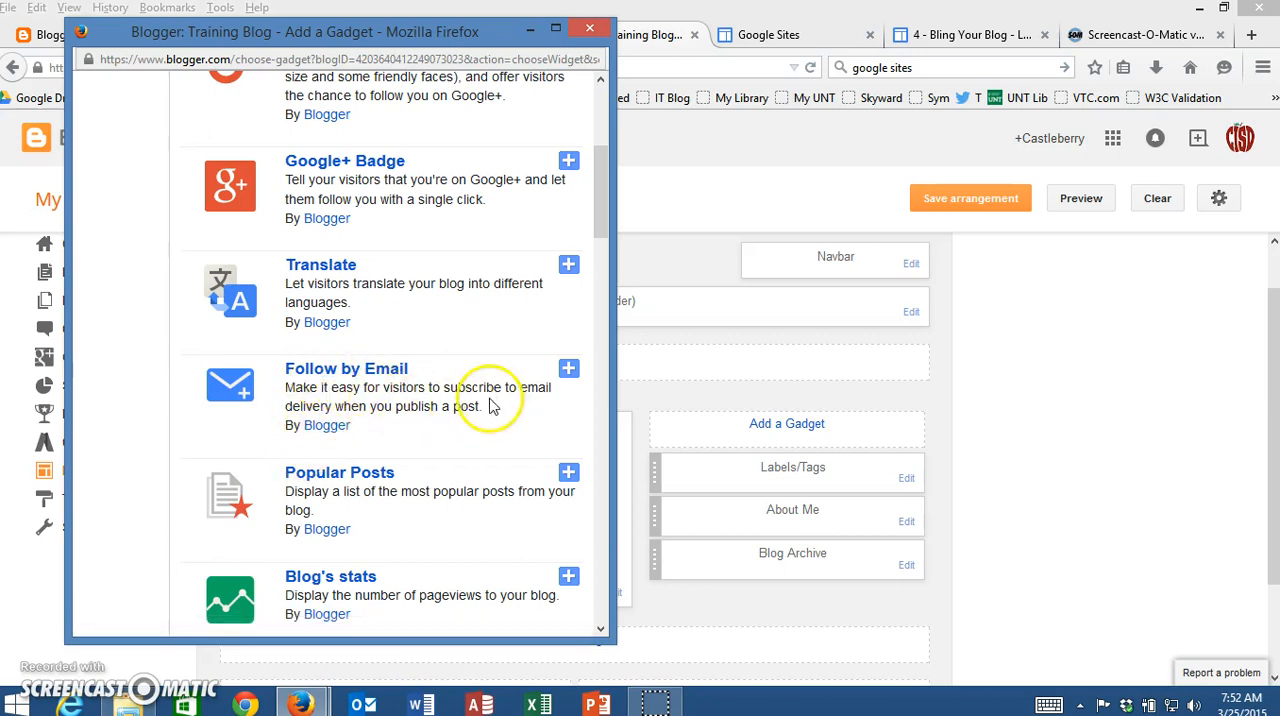
mouse_move(568, 368)
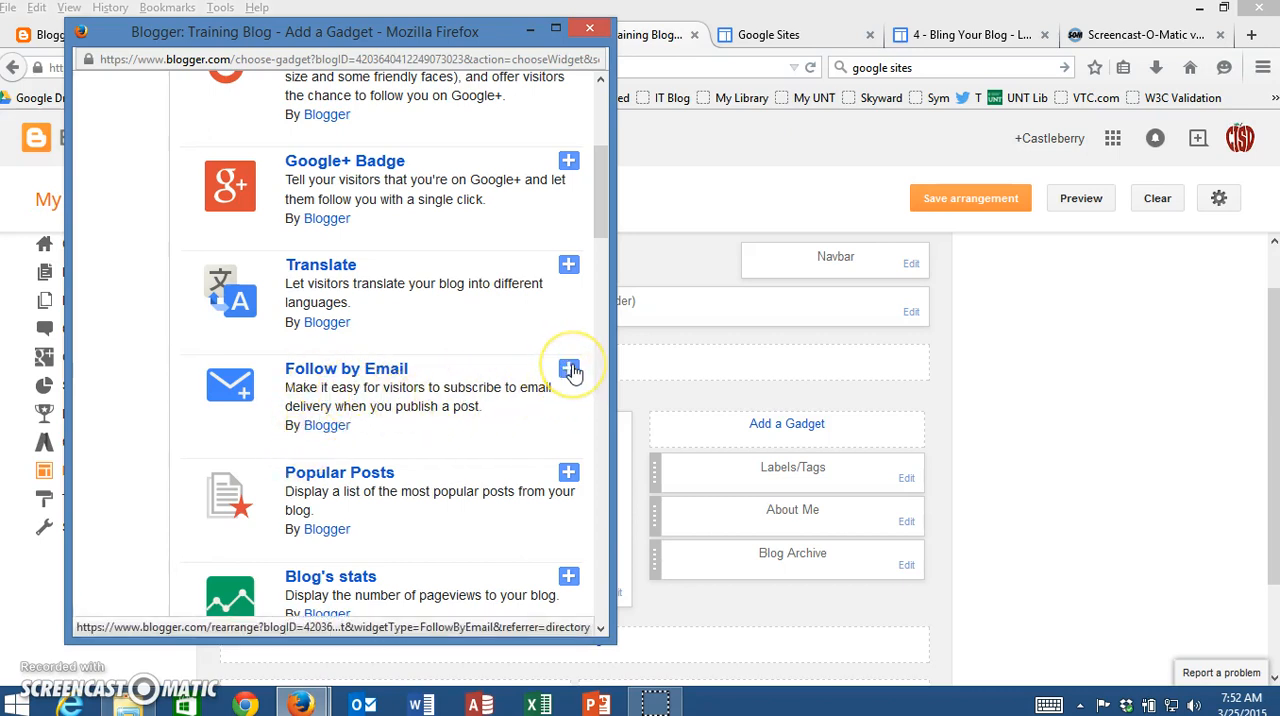
left_click(568, 368)
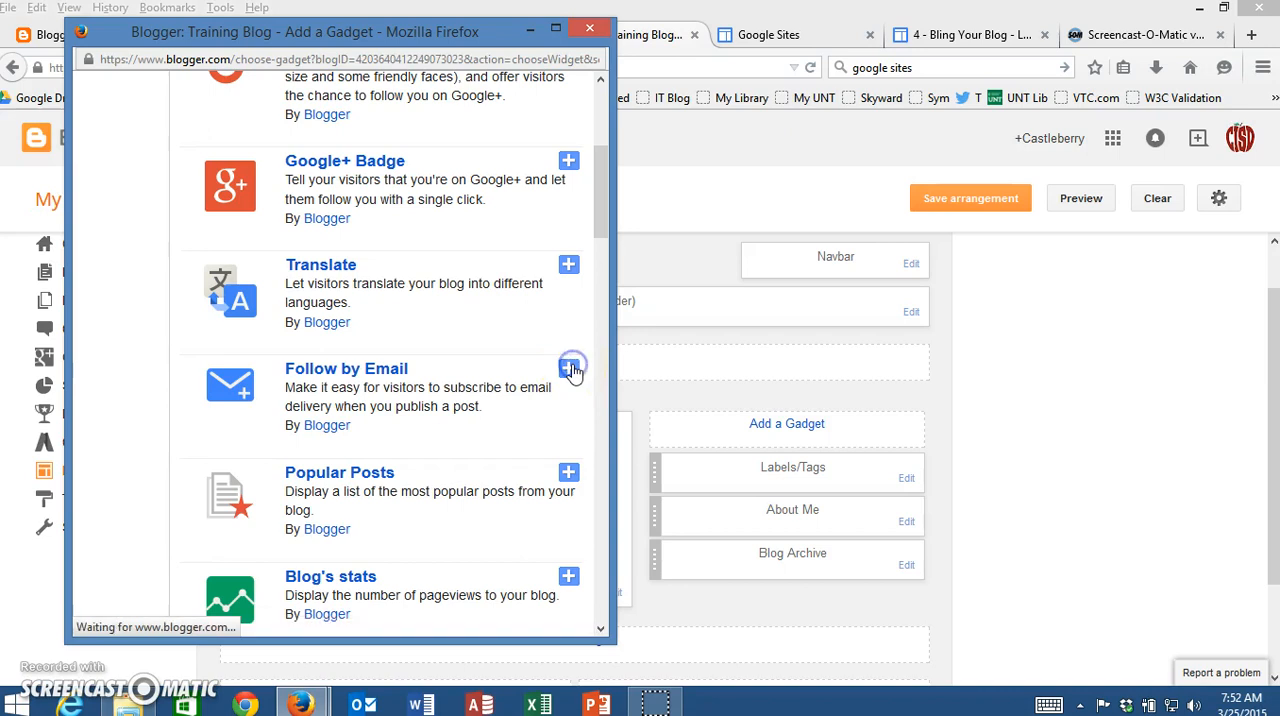
left_click(568, 368)
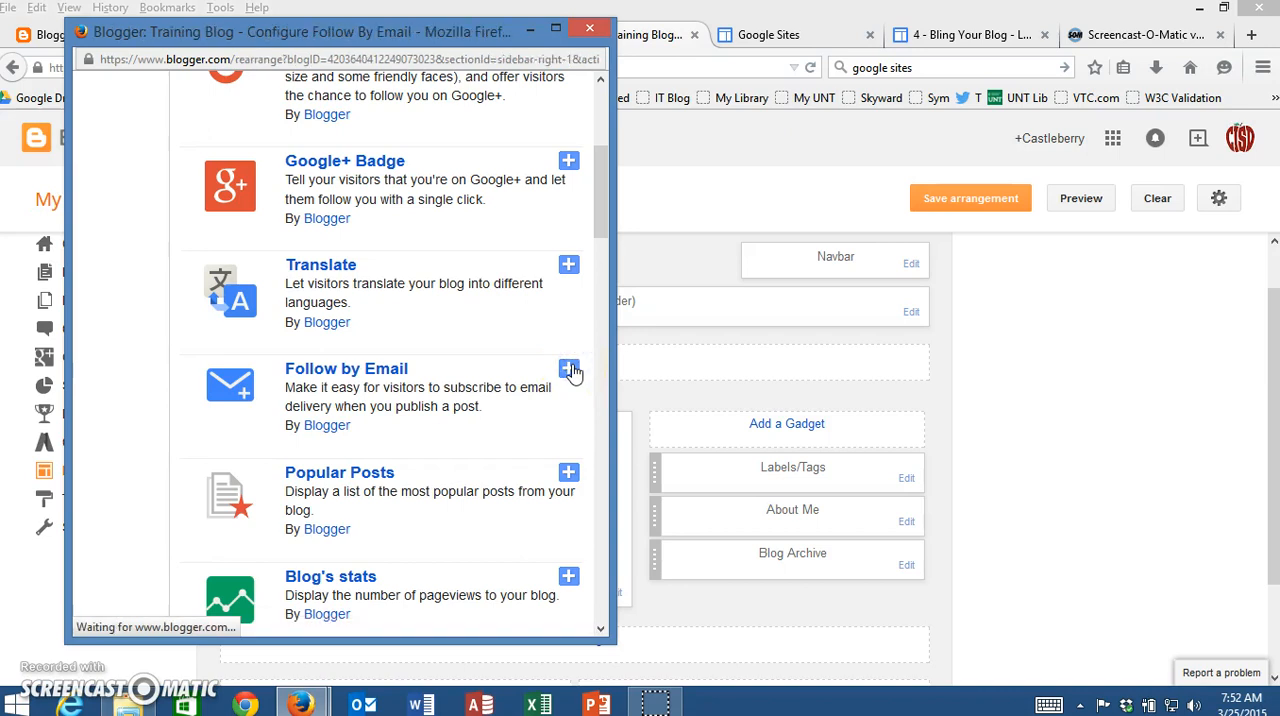
Review the Configure Follow By Email form with its title and existing FeedBurner URL
left_click(568, 368)
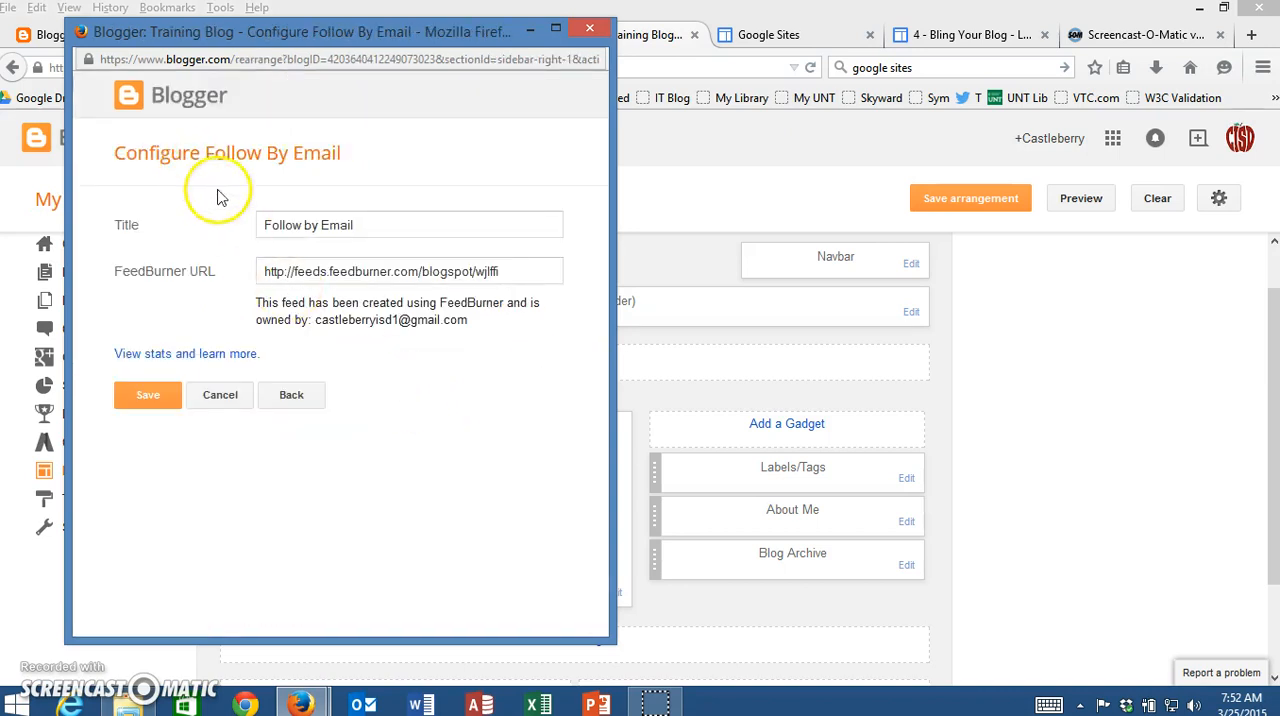
mouse_move(218, 288)
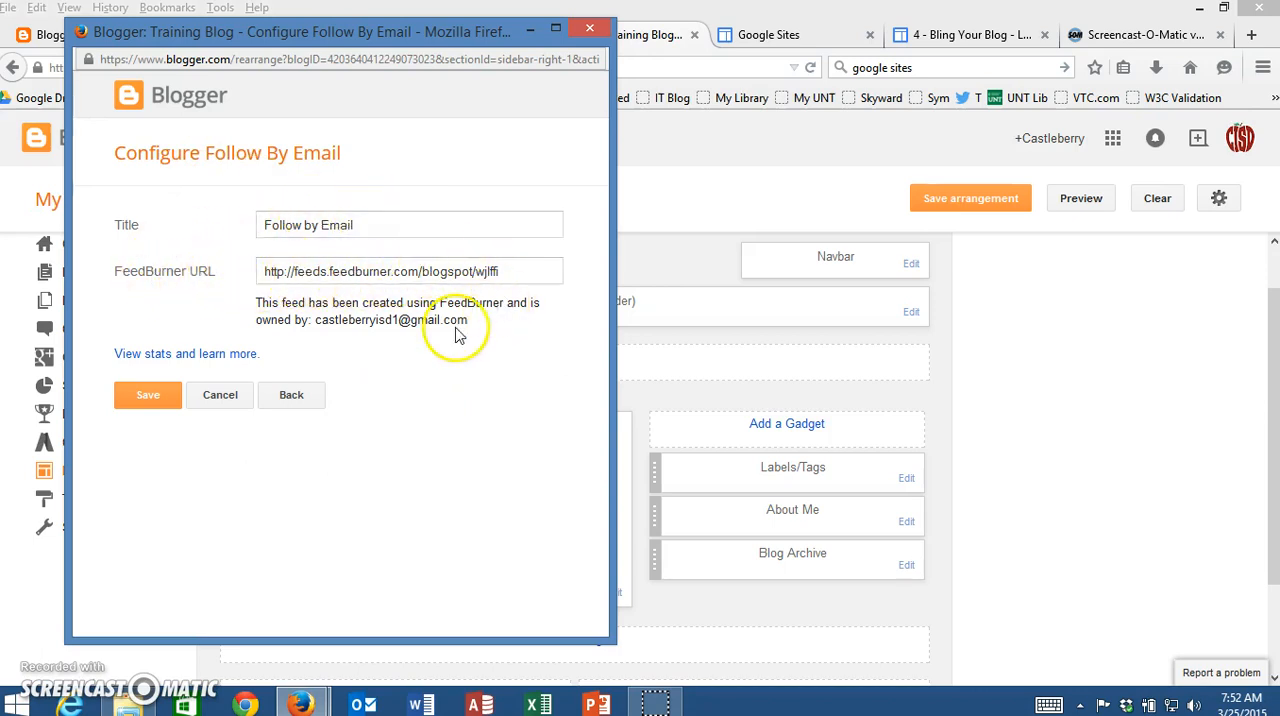
mouse_move(304, 302)
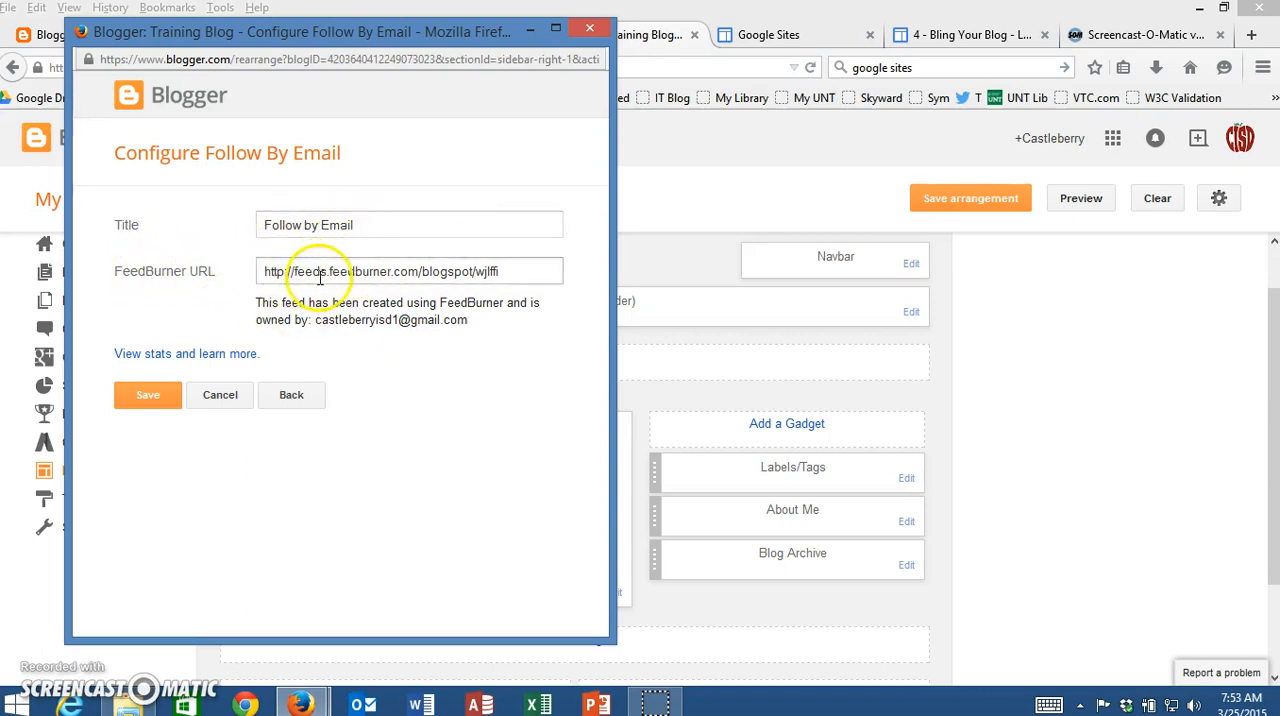
left_click(148, 394)
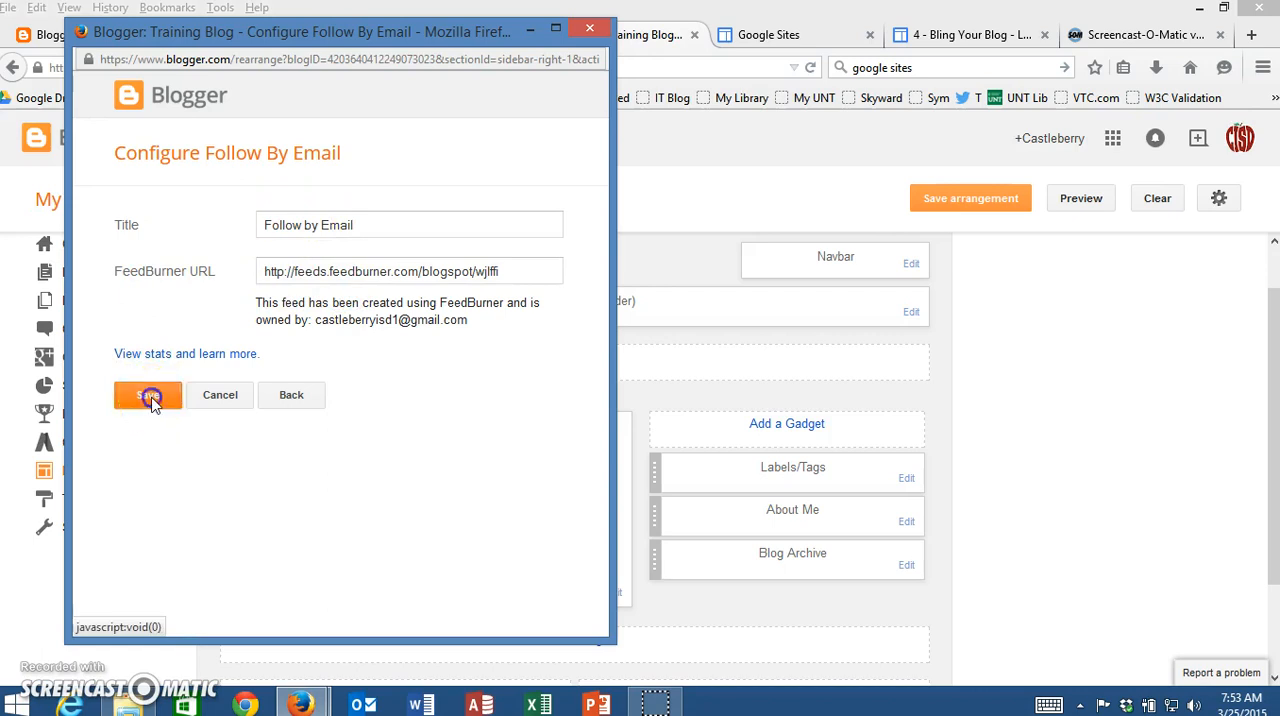
Save the Follow by Email gadget and drag it to sit second, directly below Labels/Tags
left_click(148, 394)
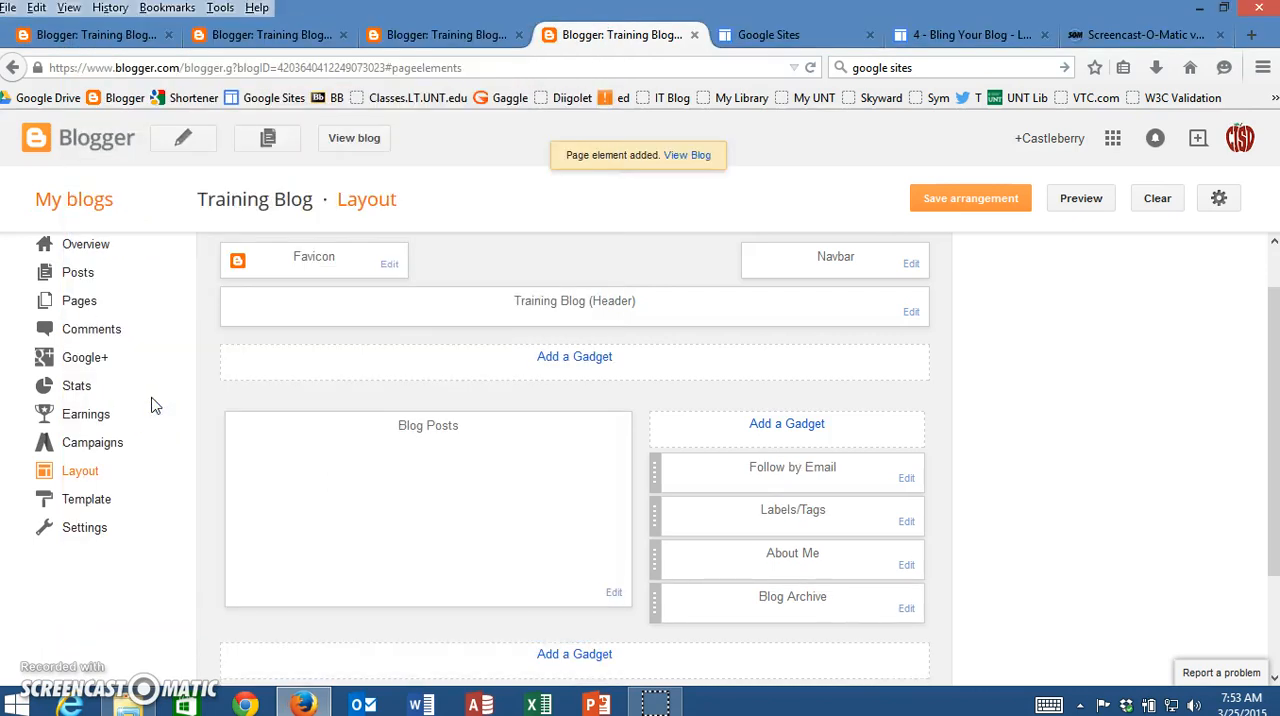
mouse_move(576, 450)
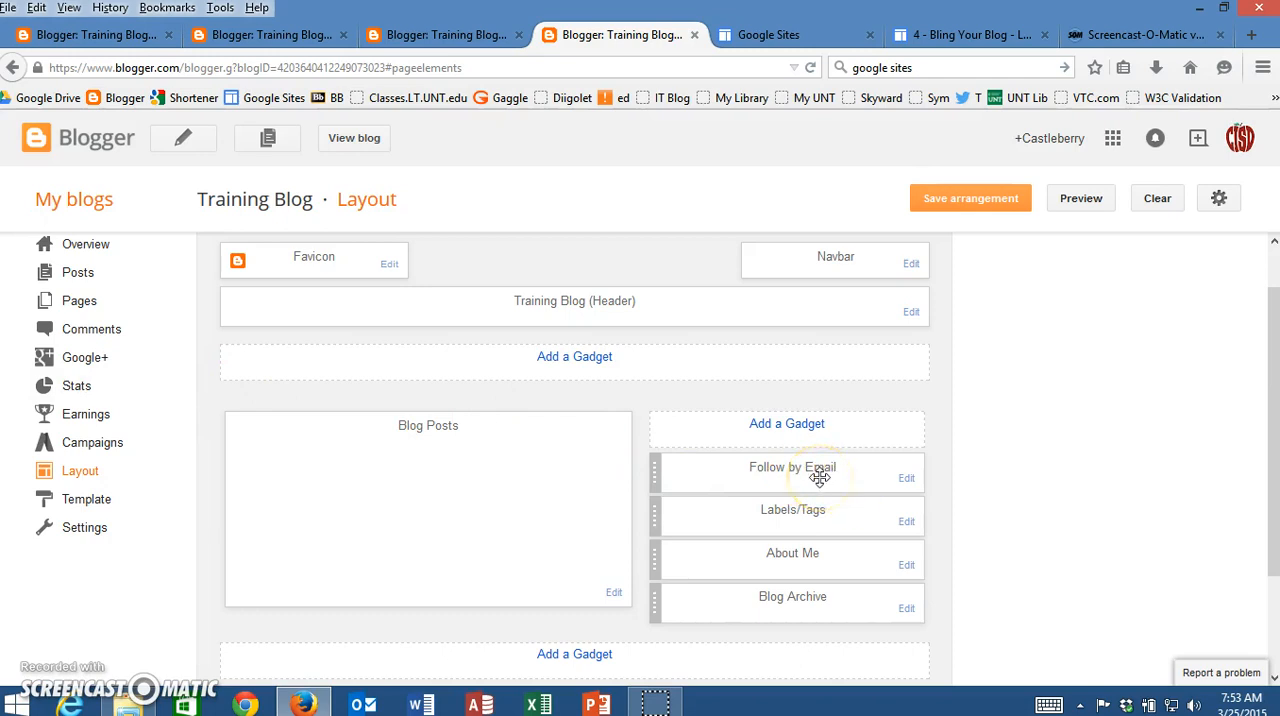
scroll("down", 3)
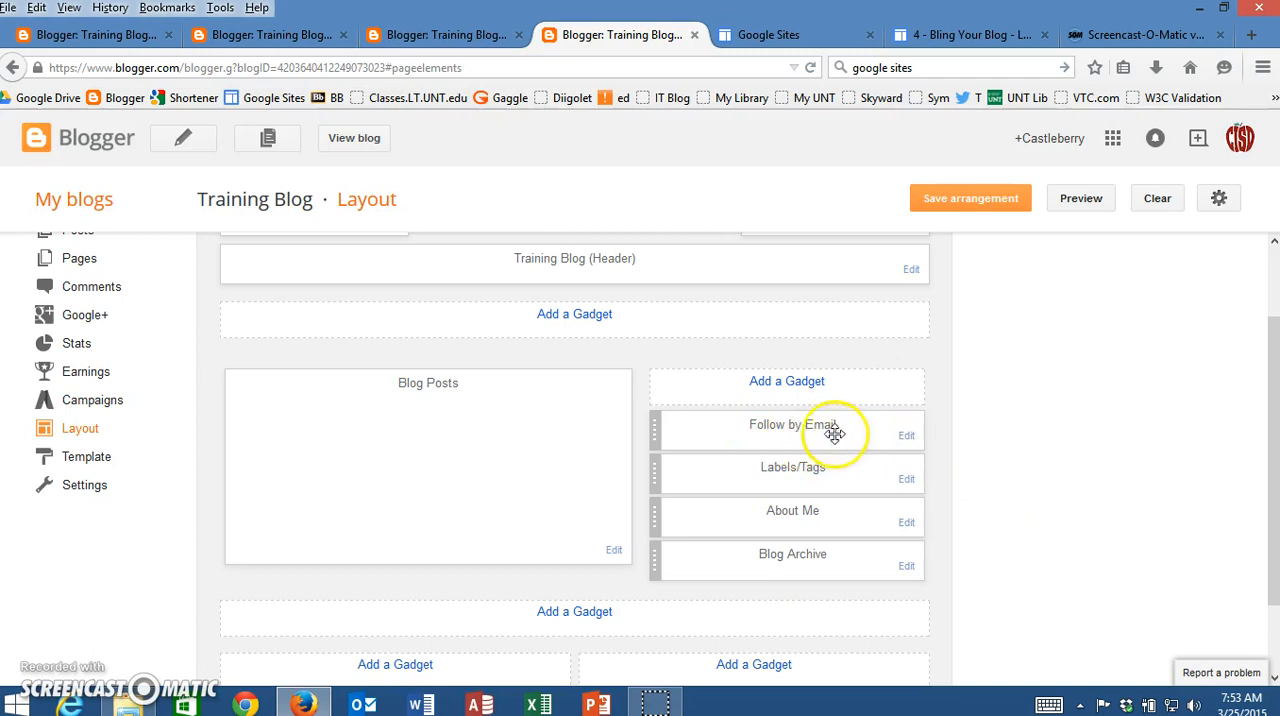
left_click_drag(836, 434, 712, 476)
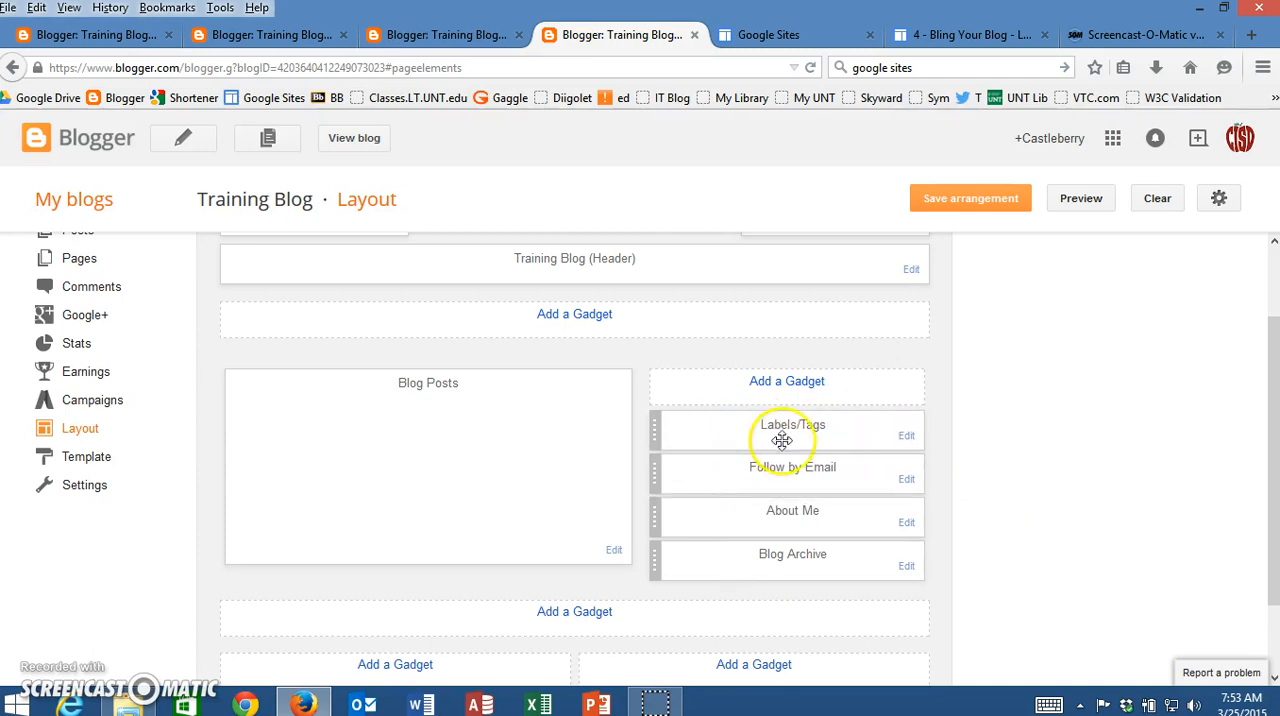
mouse_move(734, 434)
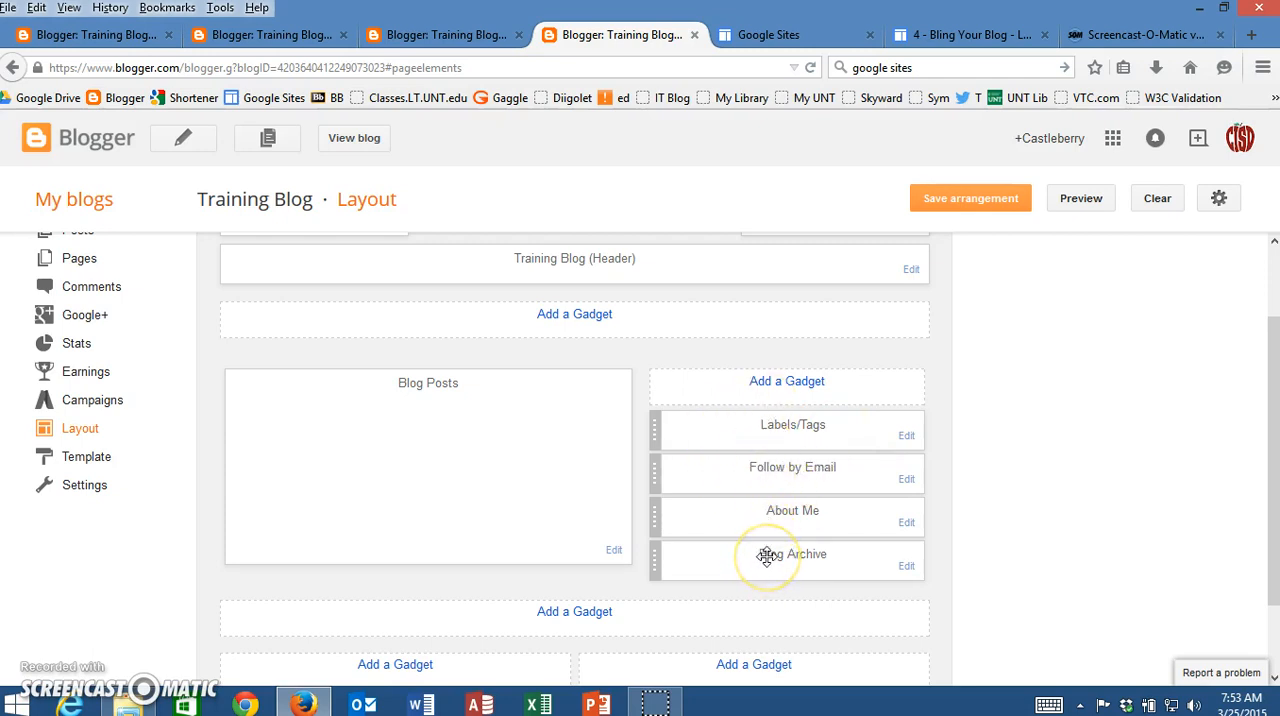
left_click(968, 196)
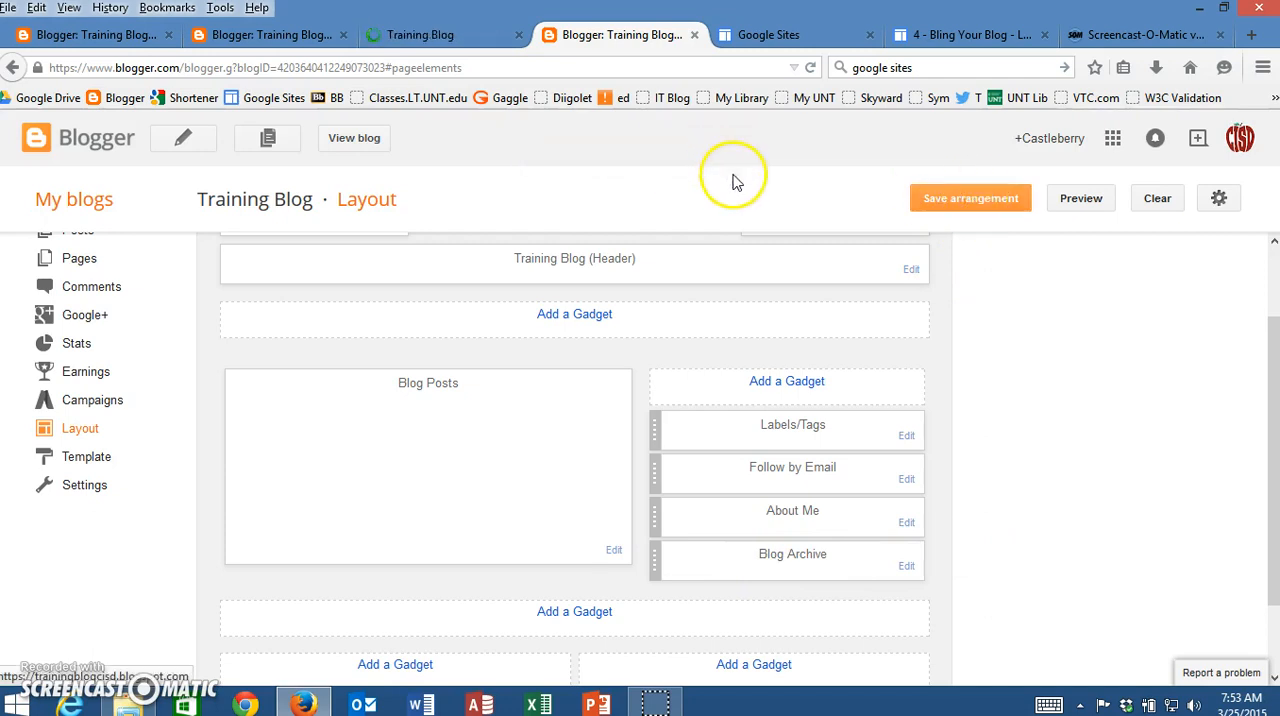
mouse_move(1080, 452)
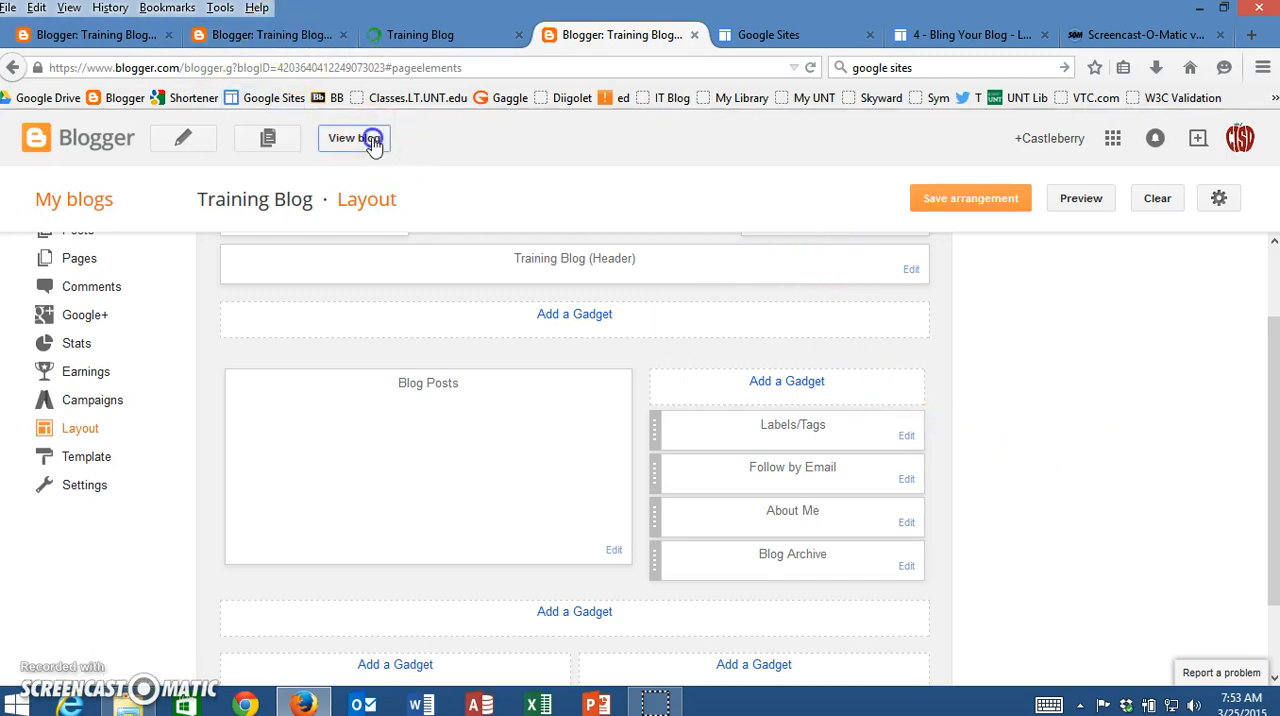
View the published Training Blog showing Follow by Email beneath Labels/Tags
left_click(352, 138)
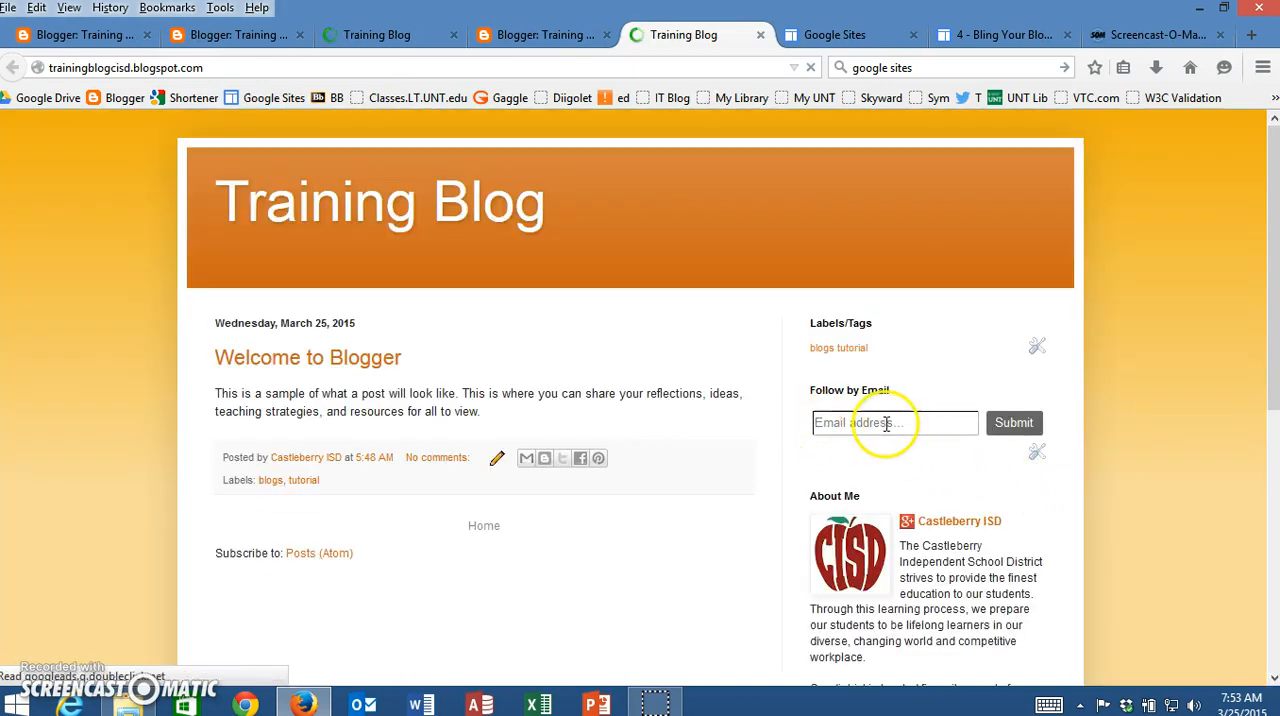